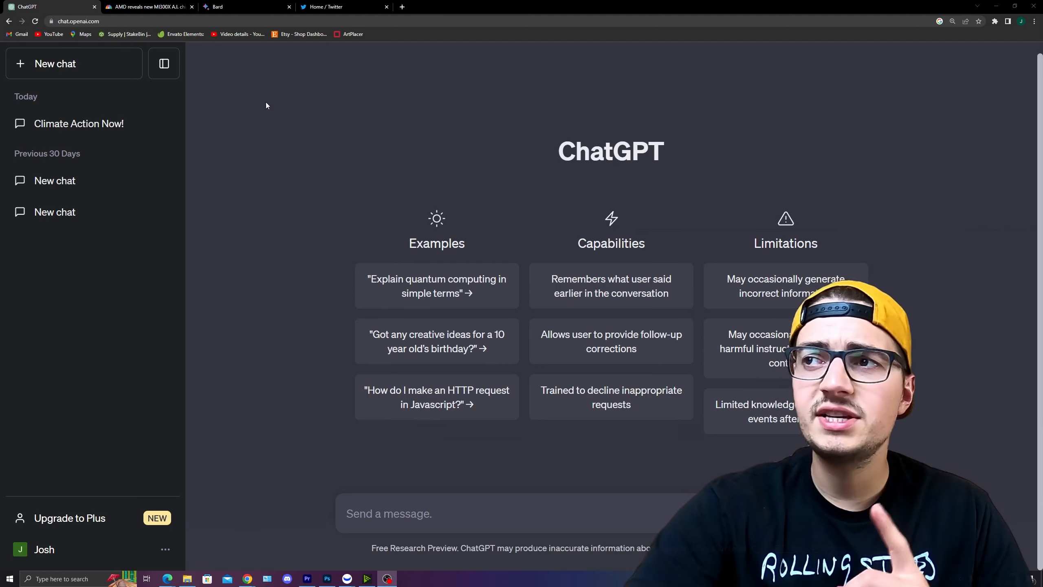
Open the CNBC AMD A.I. chip article and scroll through its body to the Victor Peng quote
click(146, 7)
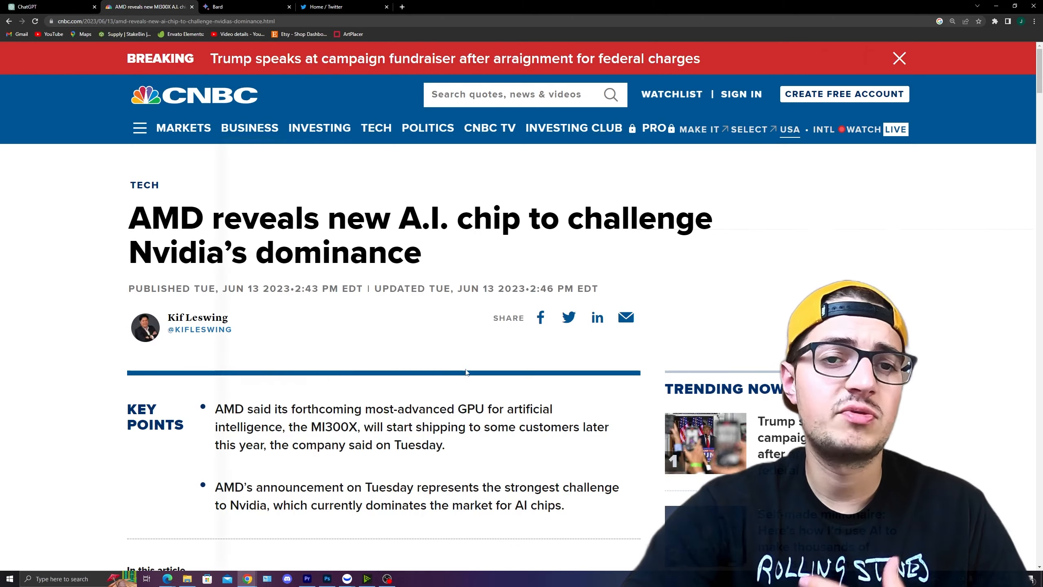
scroll(down, 3)
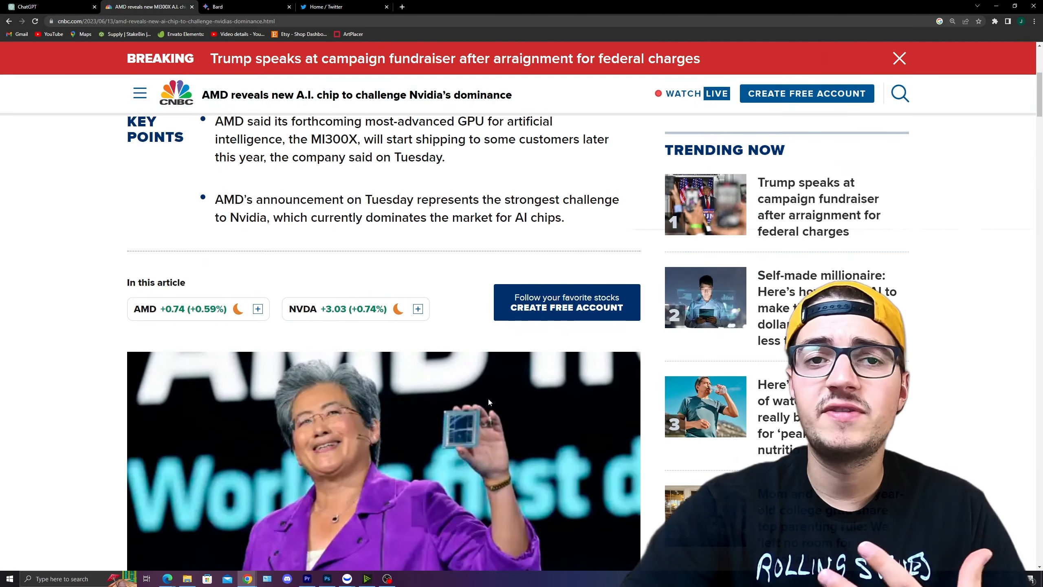
scroll(down, 3)
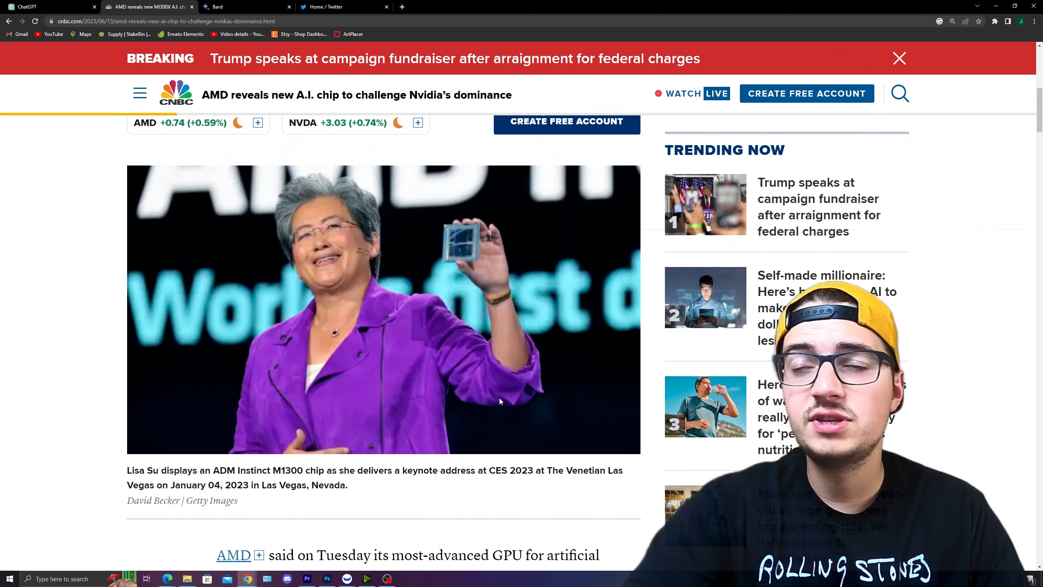
scroll(down, 3)
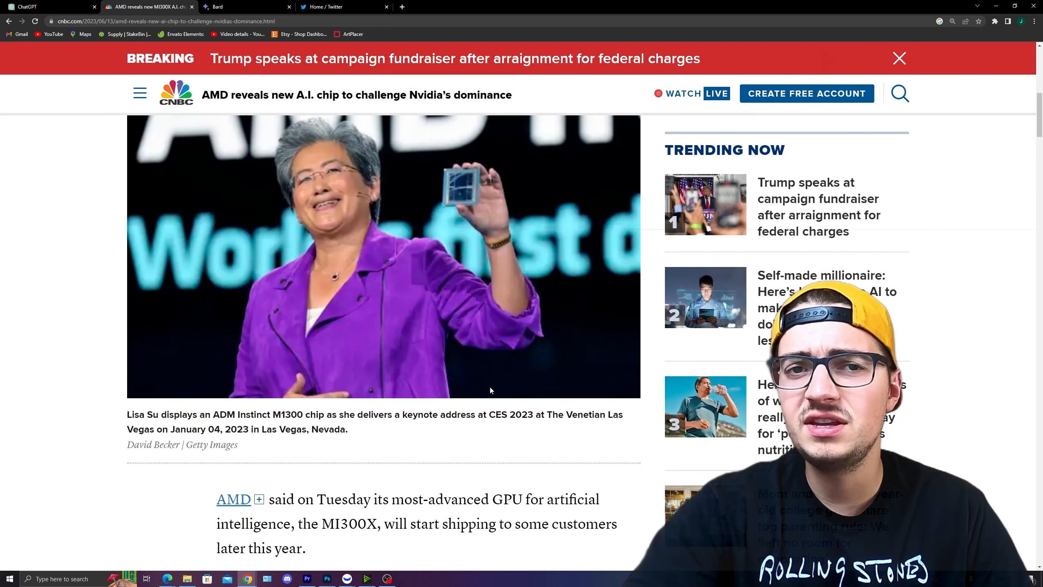
scroll(down, 3)
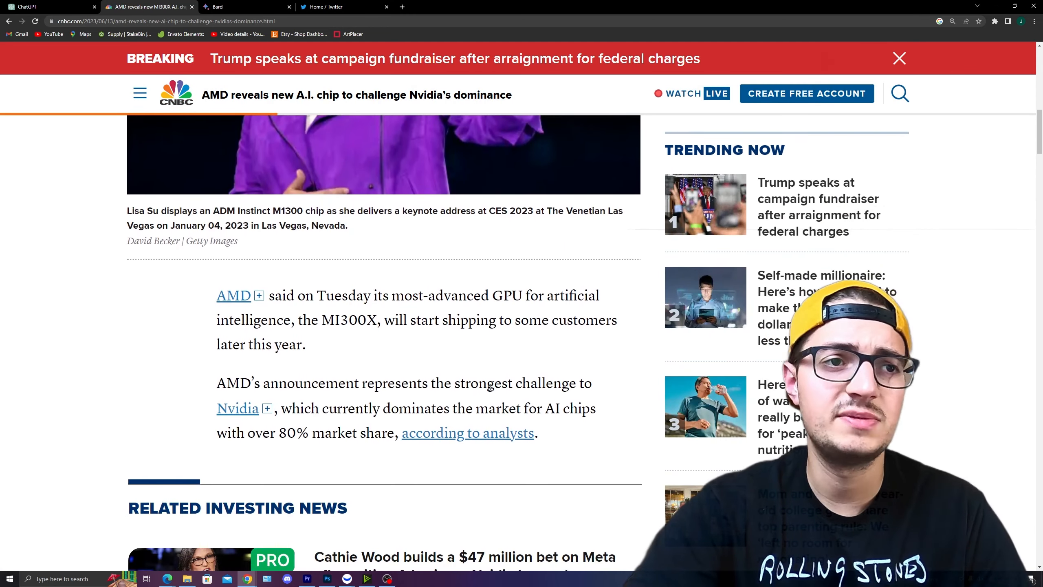
scroll(down, 3)
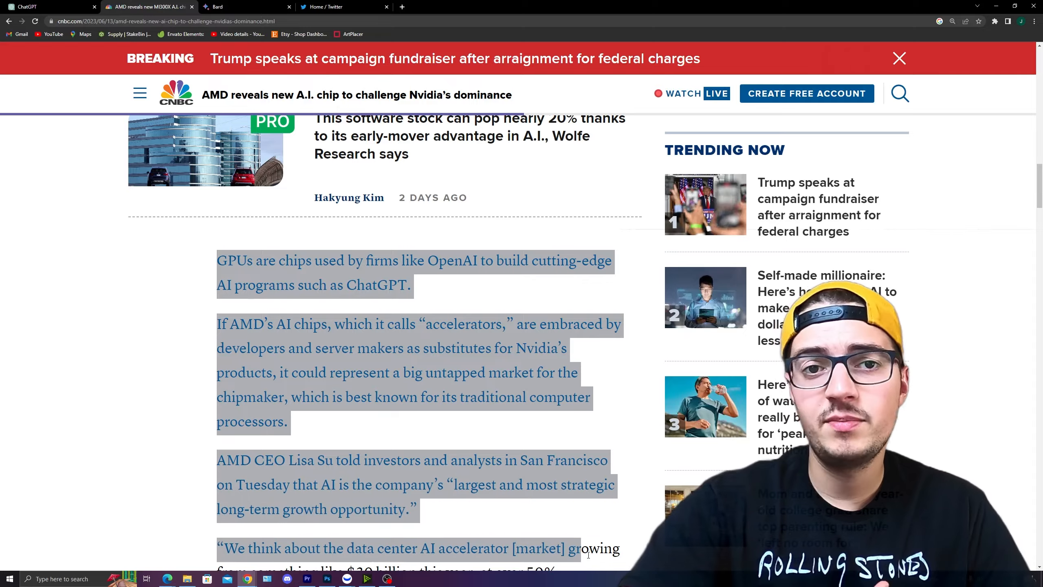
scroll(down, 3)
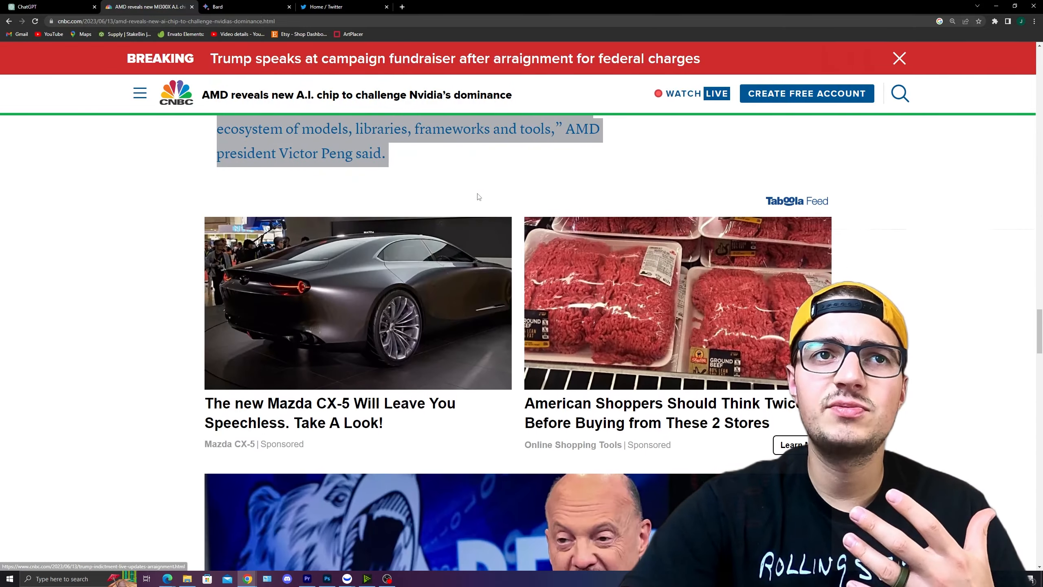
Ask ChatGPT to summarize the pasted AMD article text, then switch to Bard
click(47, 6)
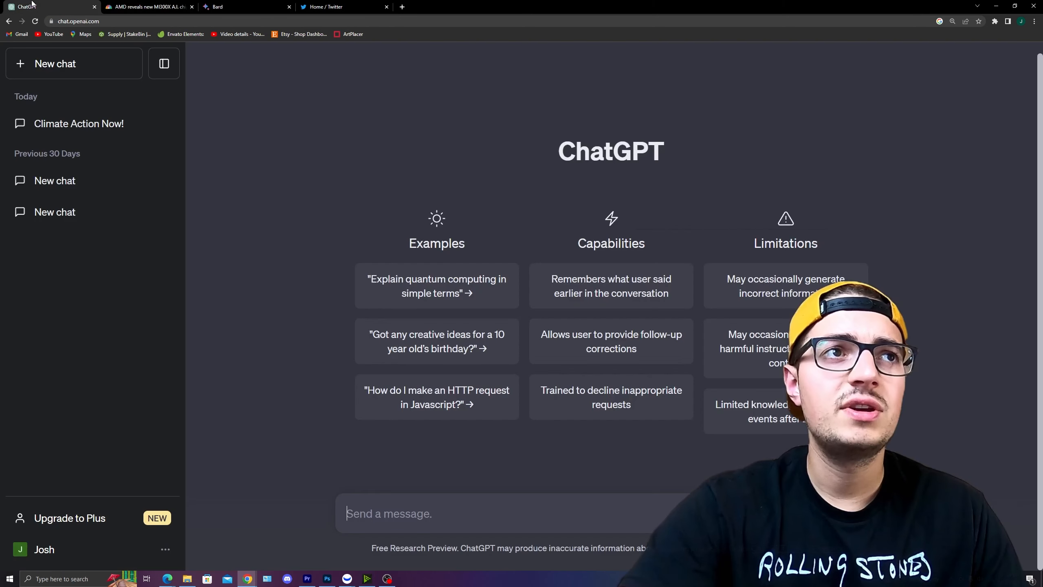
text(a)
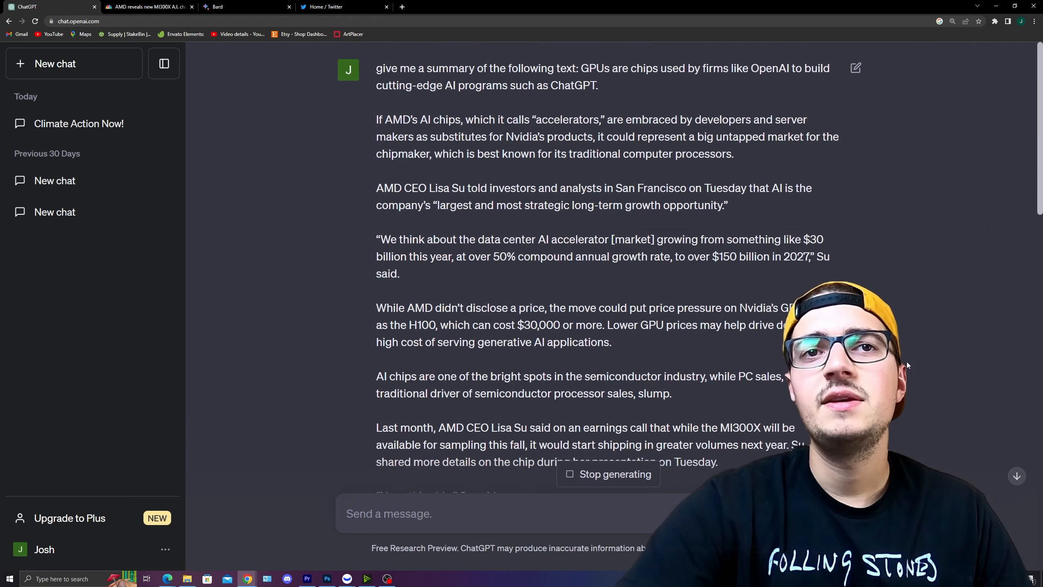
scroll(down, 3)
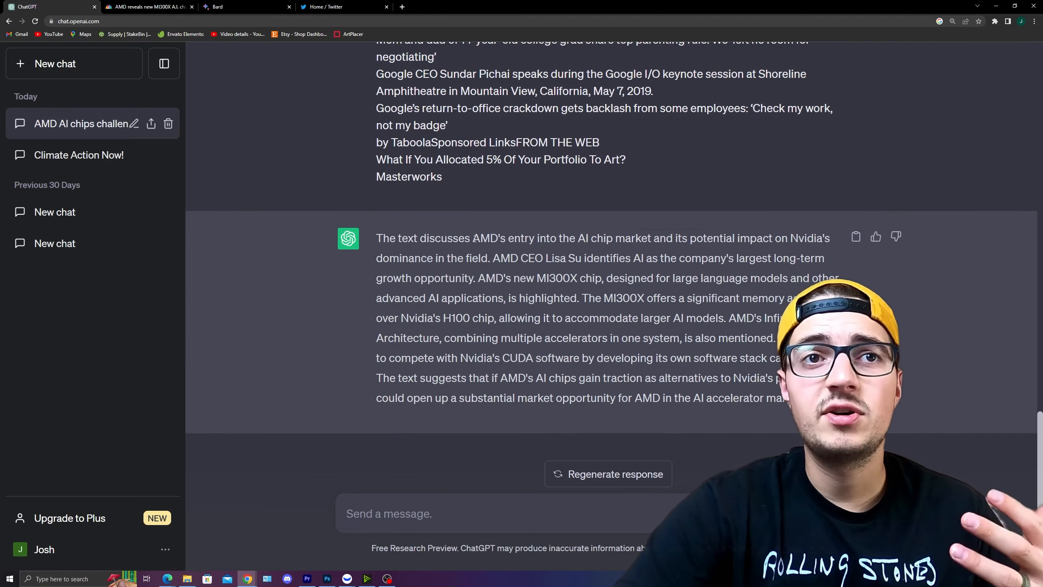
drag(474, 238, 655, 258)
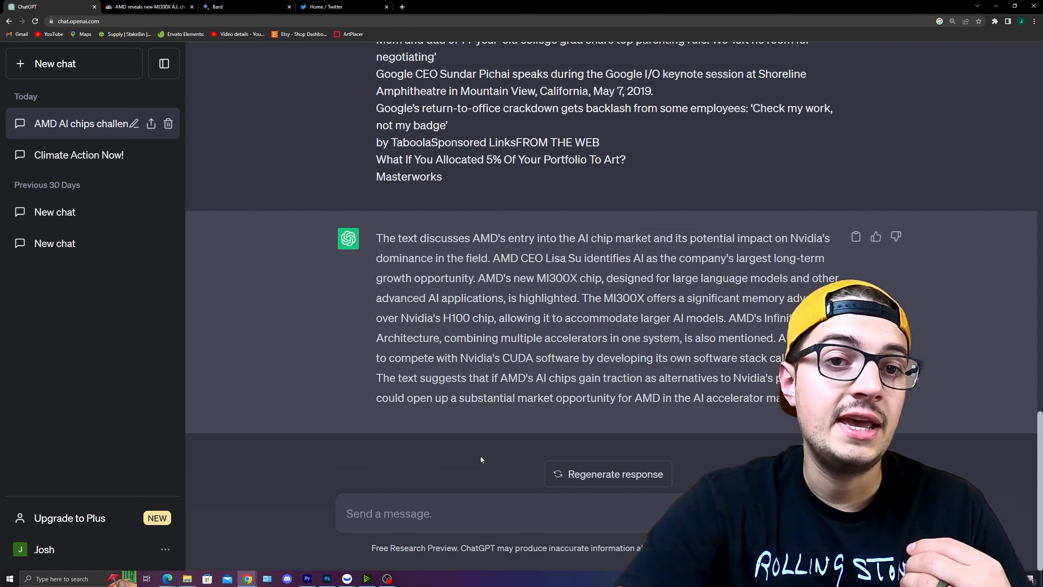
click(246, 7)
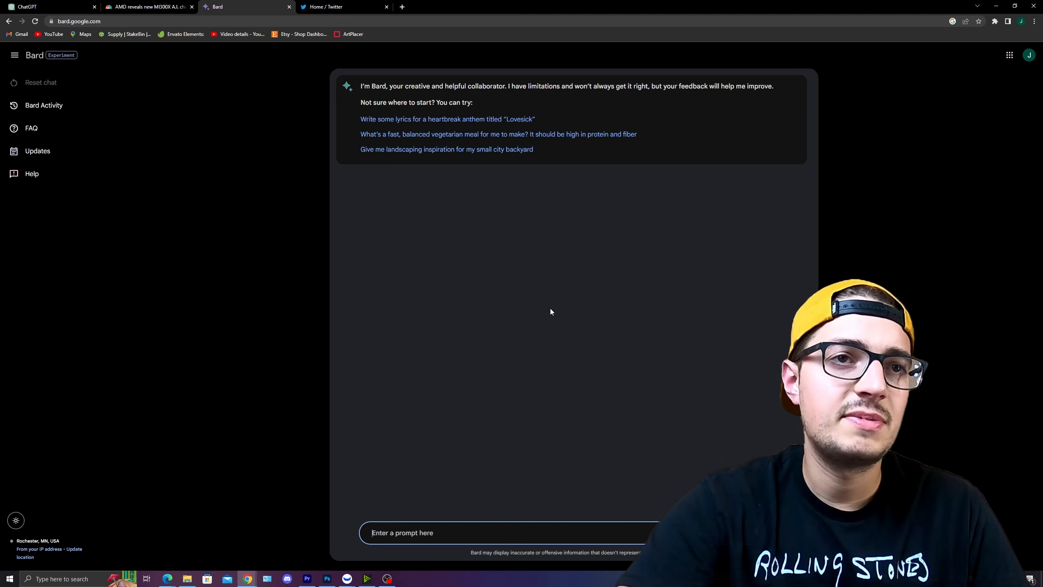
Send Bard a prompt requesting YouTube video ideas and content-creation tips
text(g)
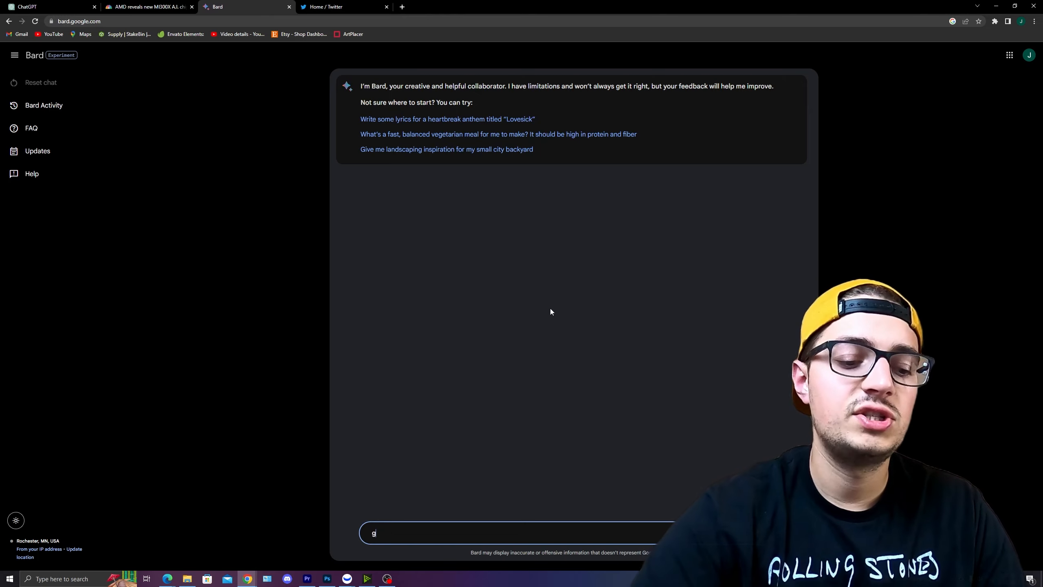
text(enerate some youtube ideas for me or generate ideas for content creationx)
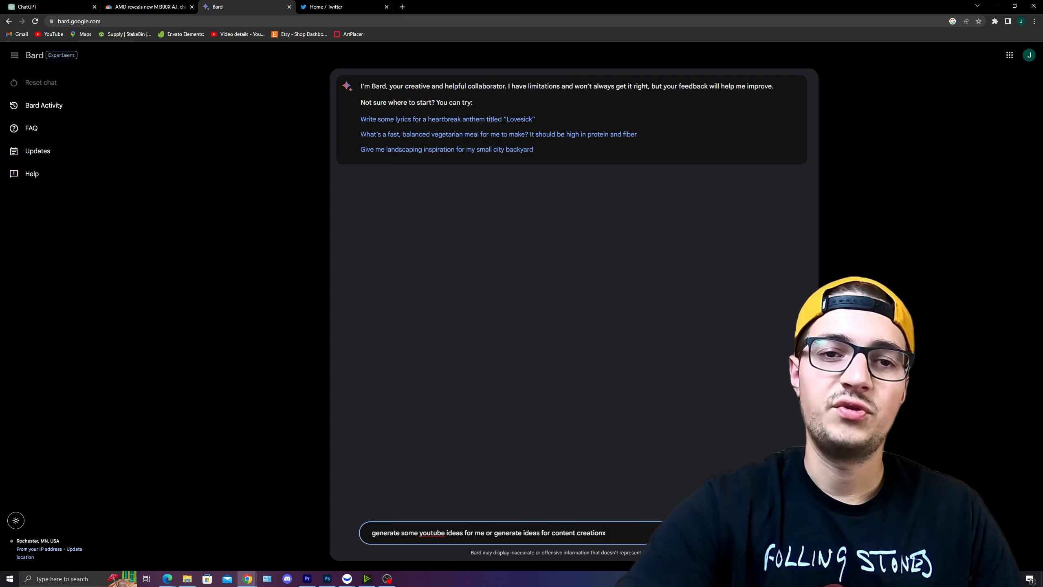
key(Enter)
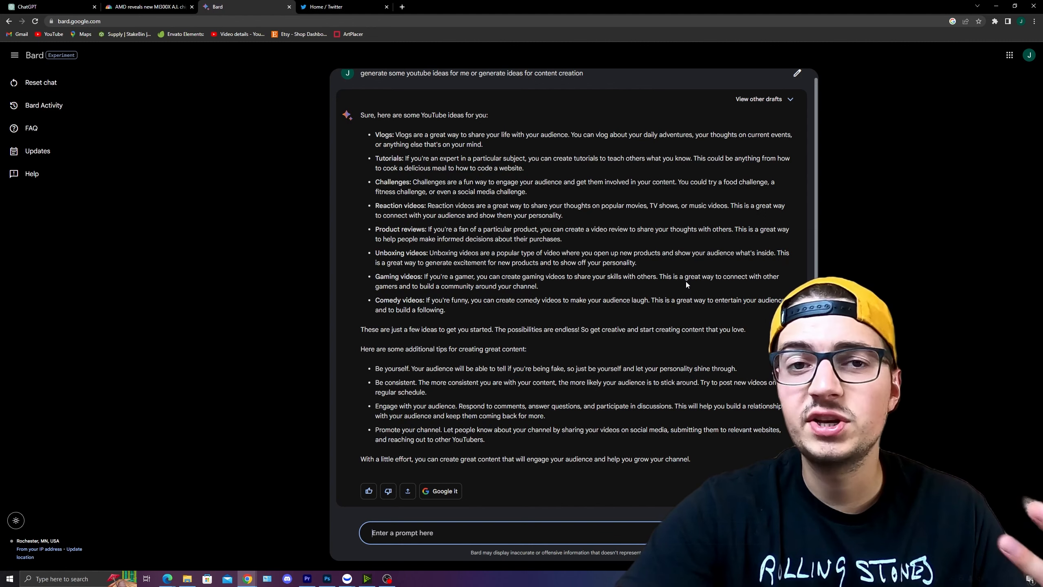
mouse_move(537, 108)
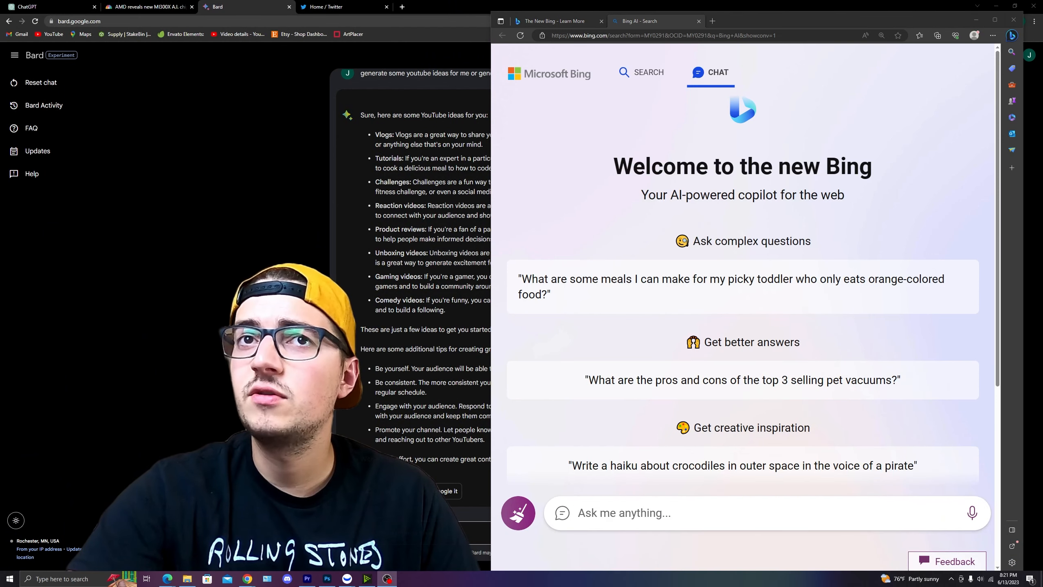
scroll(down, 3)
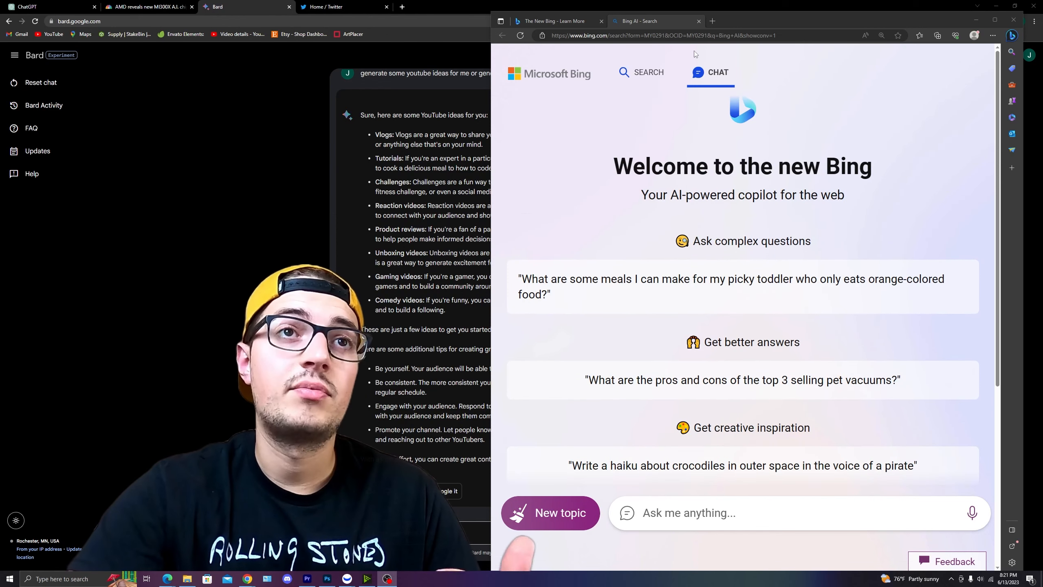
mouse_move(552, 21)
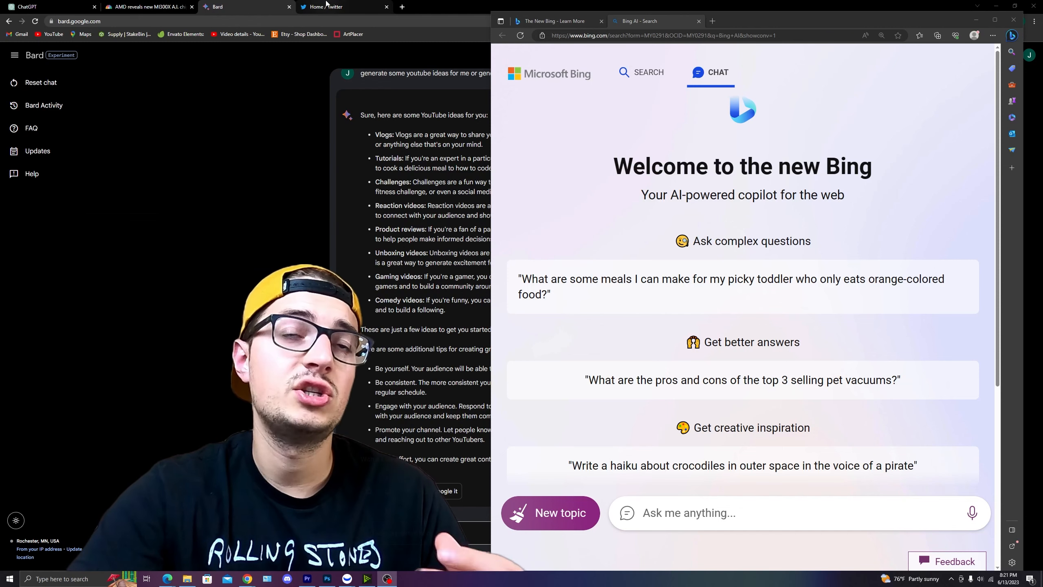
mouse_move(331, 7)
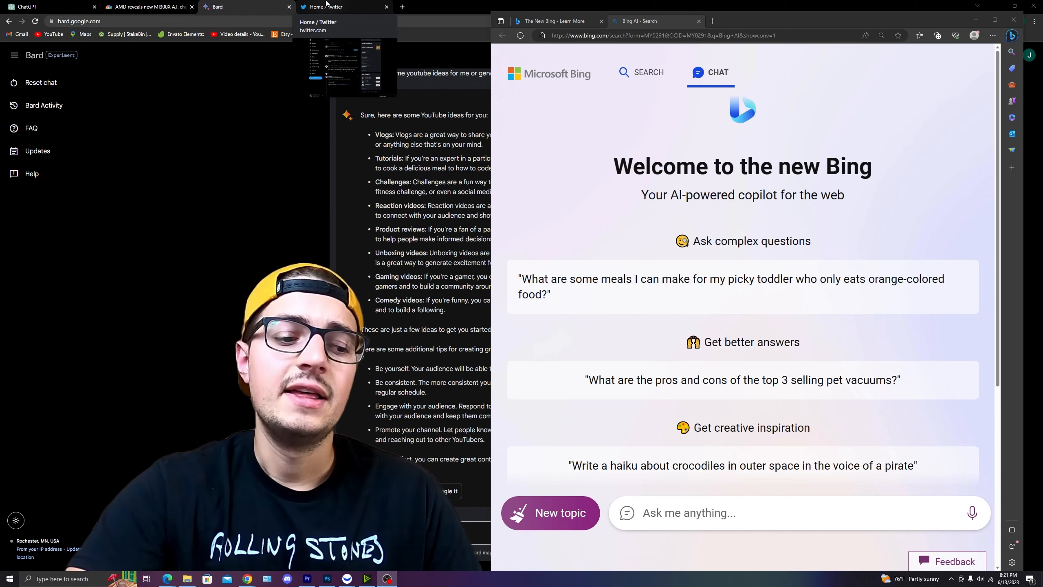
Open the Twitter index-fund investing thread, scroll through its tweets, and submit them to Bing Chat
click(344, 6)
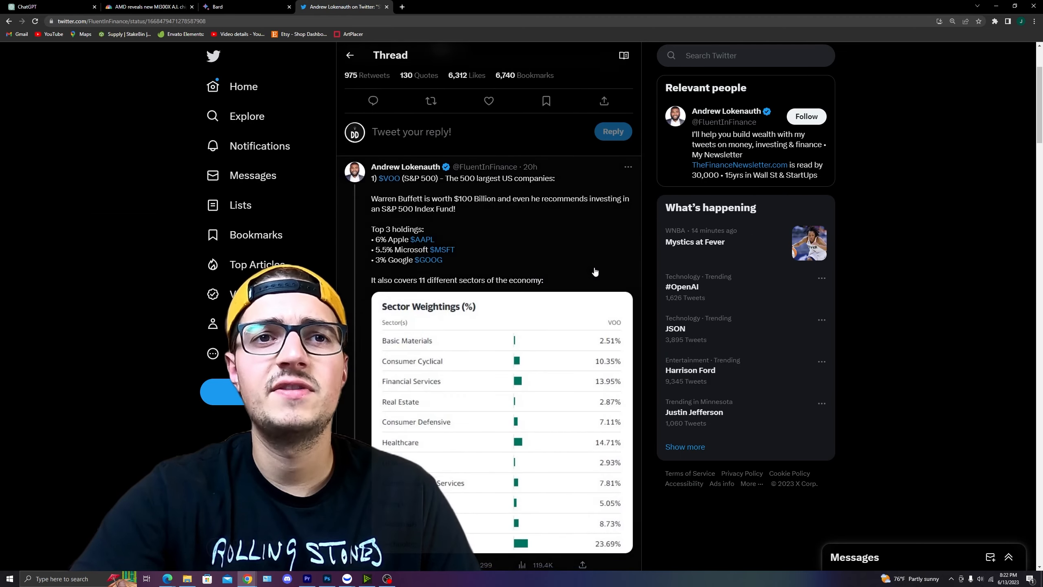
scroll(down, 3)
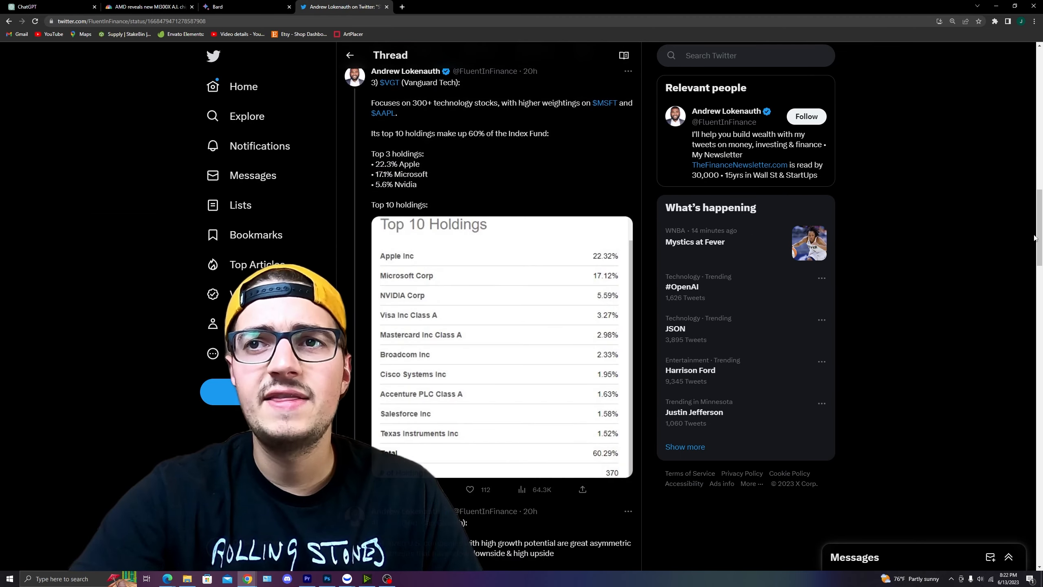
scroll(up, 3)
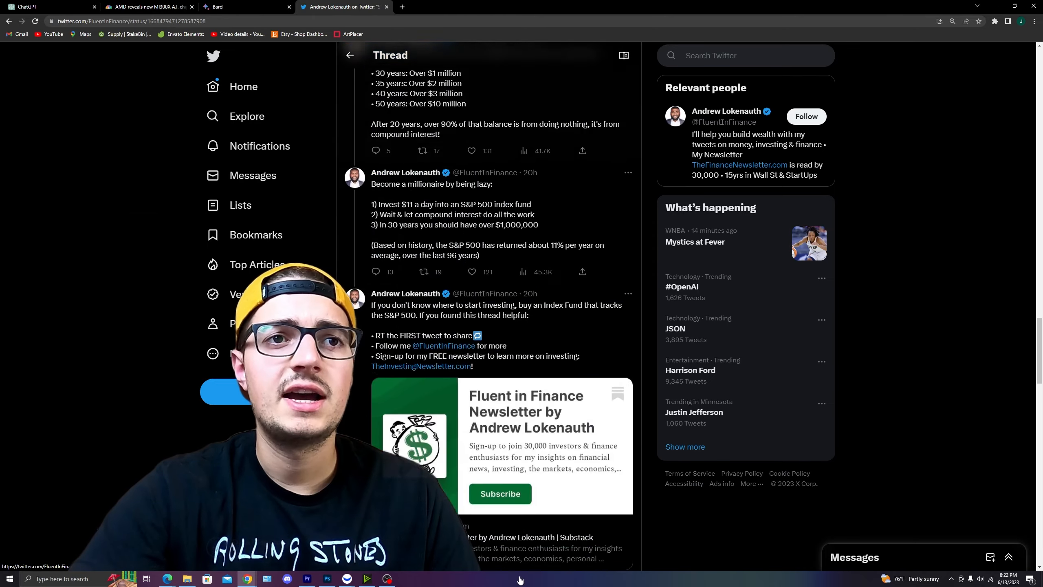
scroll(down, 3)
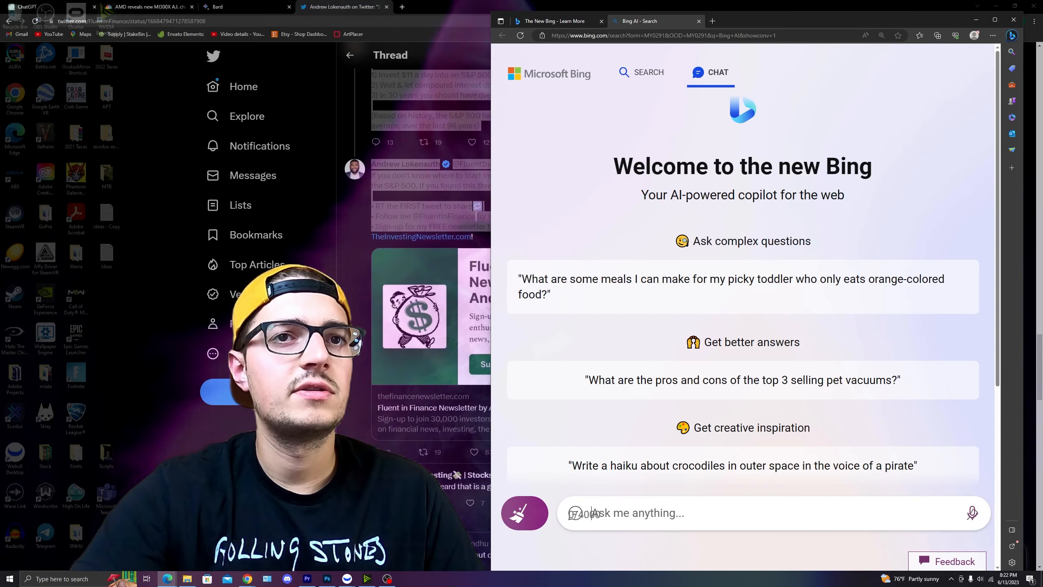
text(xbox)
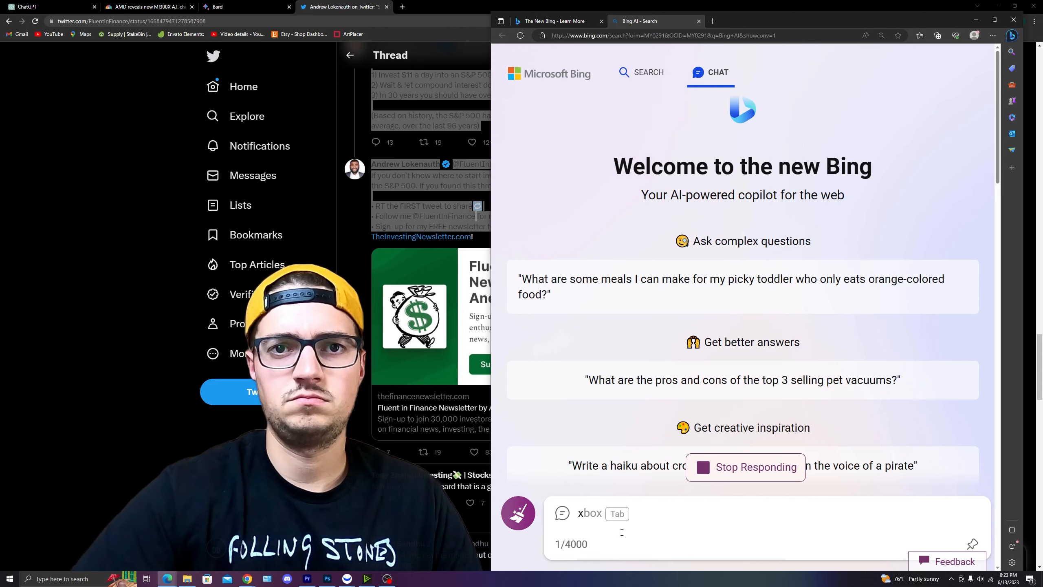